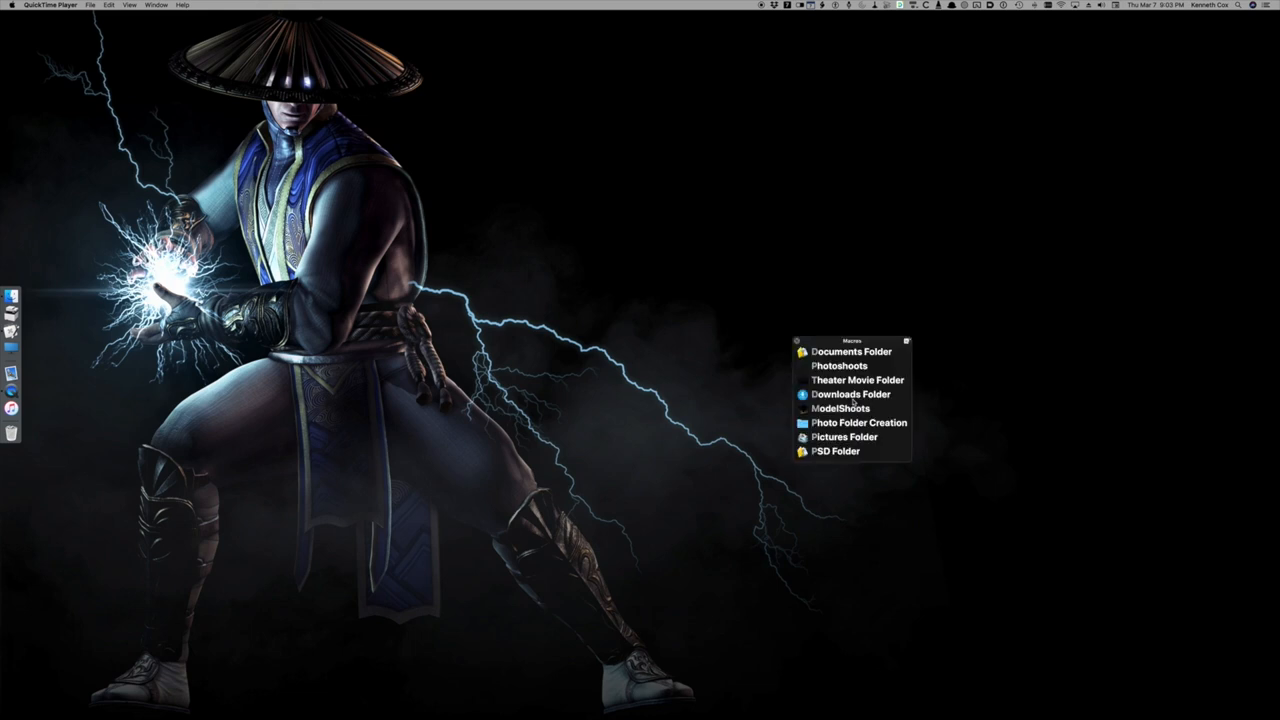
Step: Run the Photo Folder Creation macro from the Macros palette
{"action": "left_click", "coordinate": [857, 422]}
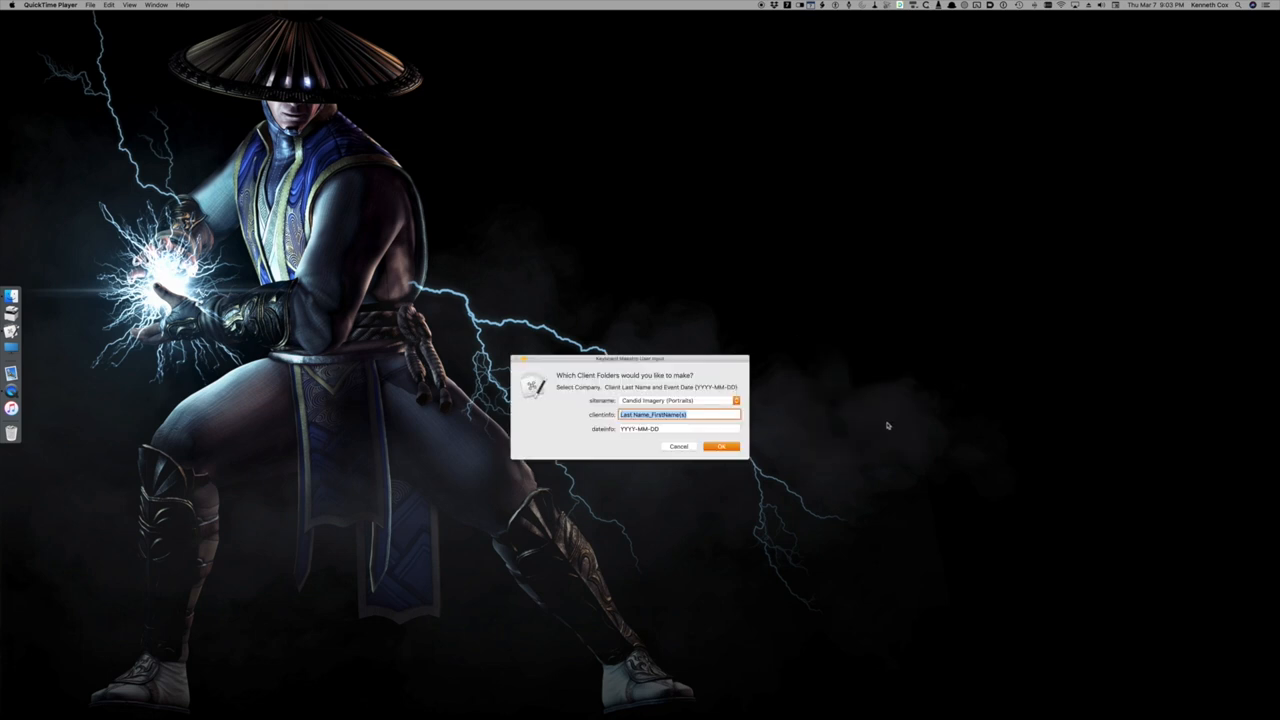
{"action": "mouse_move", "coordinate": [757, 419]}
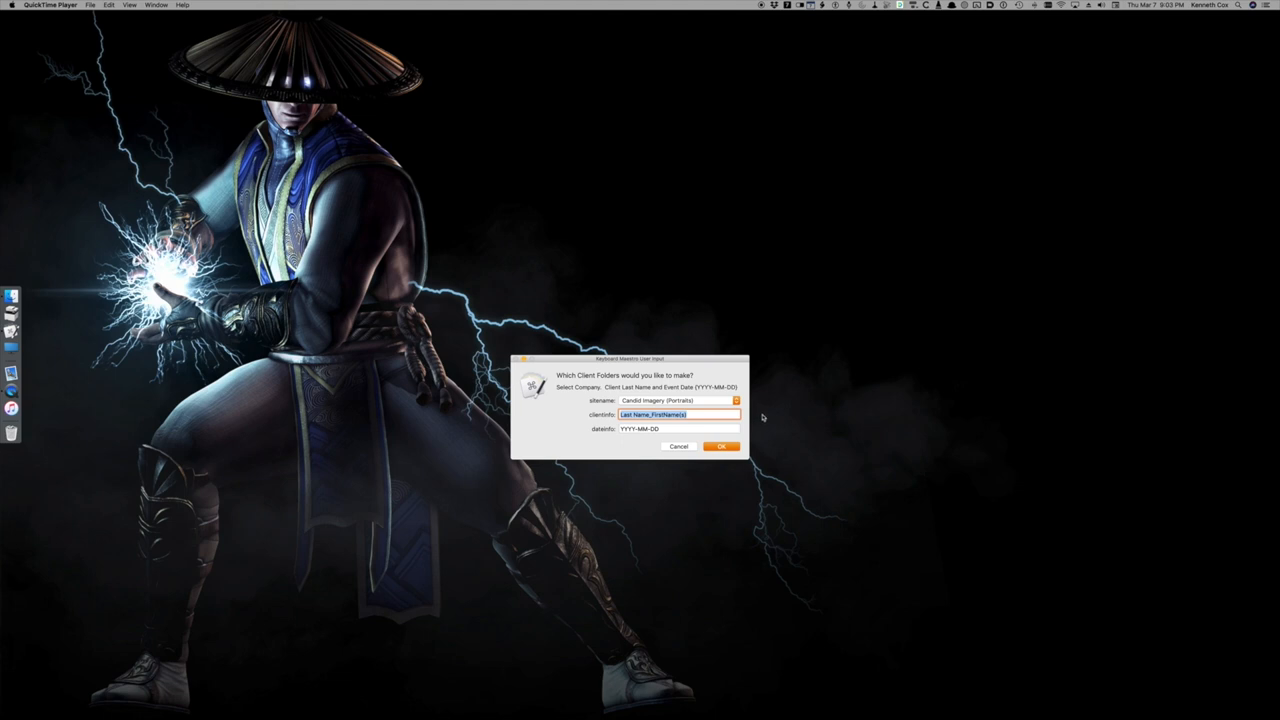
{"action": "mouse_move", "coordinate": [738, 427]}
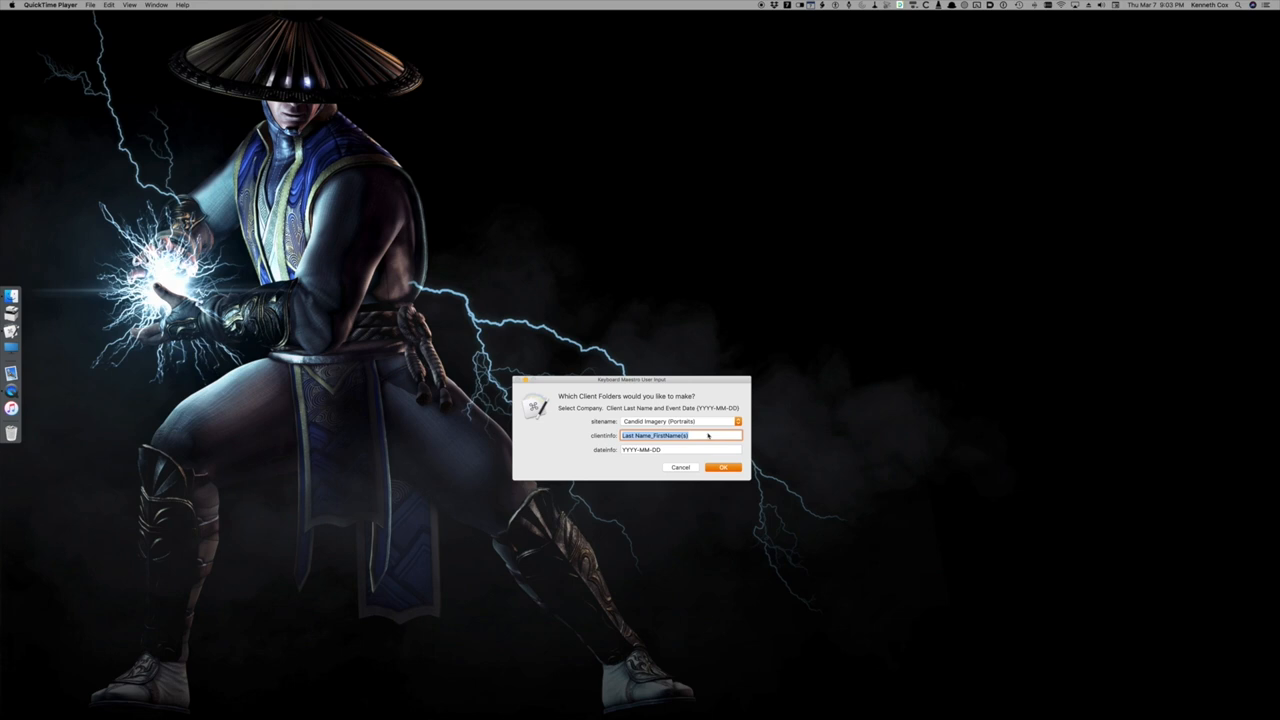
Step: Enter client name Lopez and the March 7 shoot date, then submit the prompt
{"action": "type", "text": "Lopez_Jennifer"}
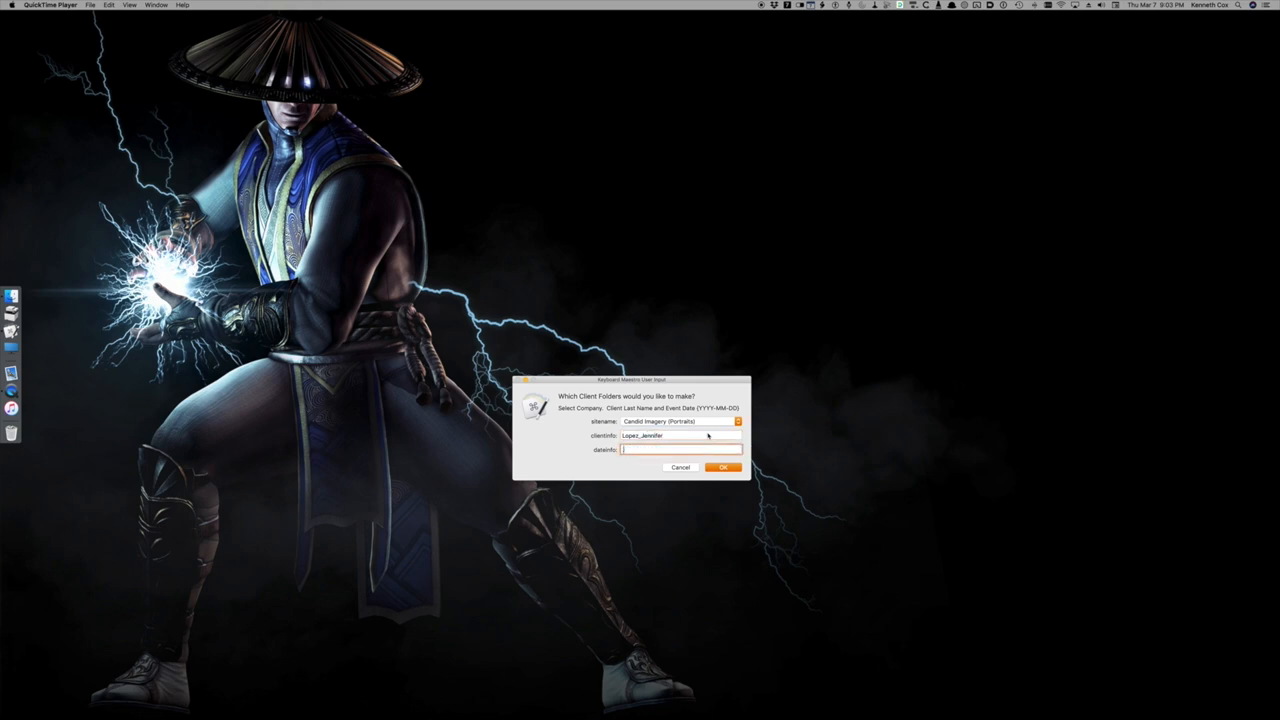
{"action": "type", "text": "2018-03-07"}
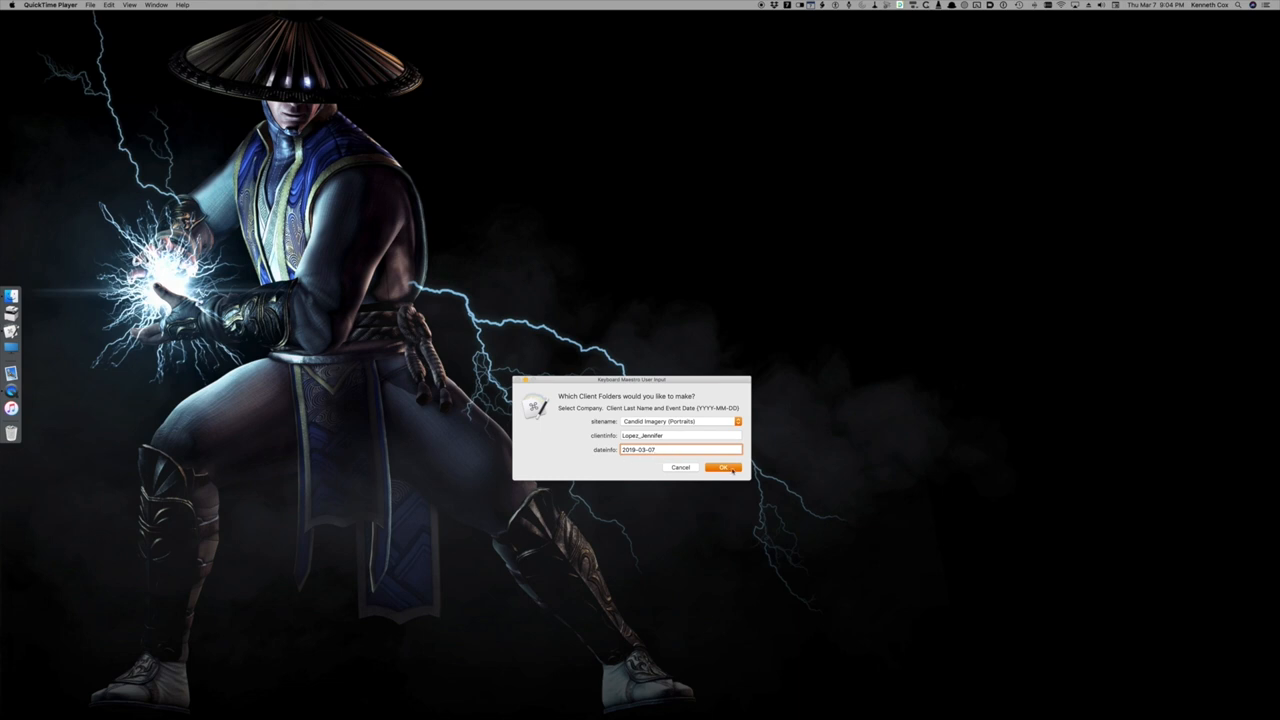
{"action": "left_click", "coordinate": [722, 467]}
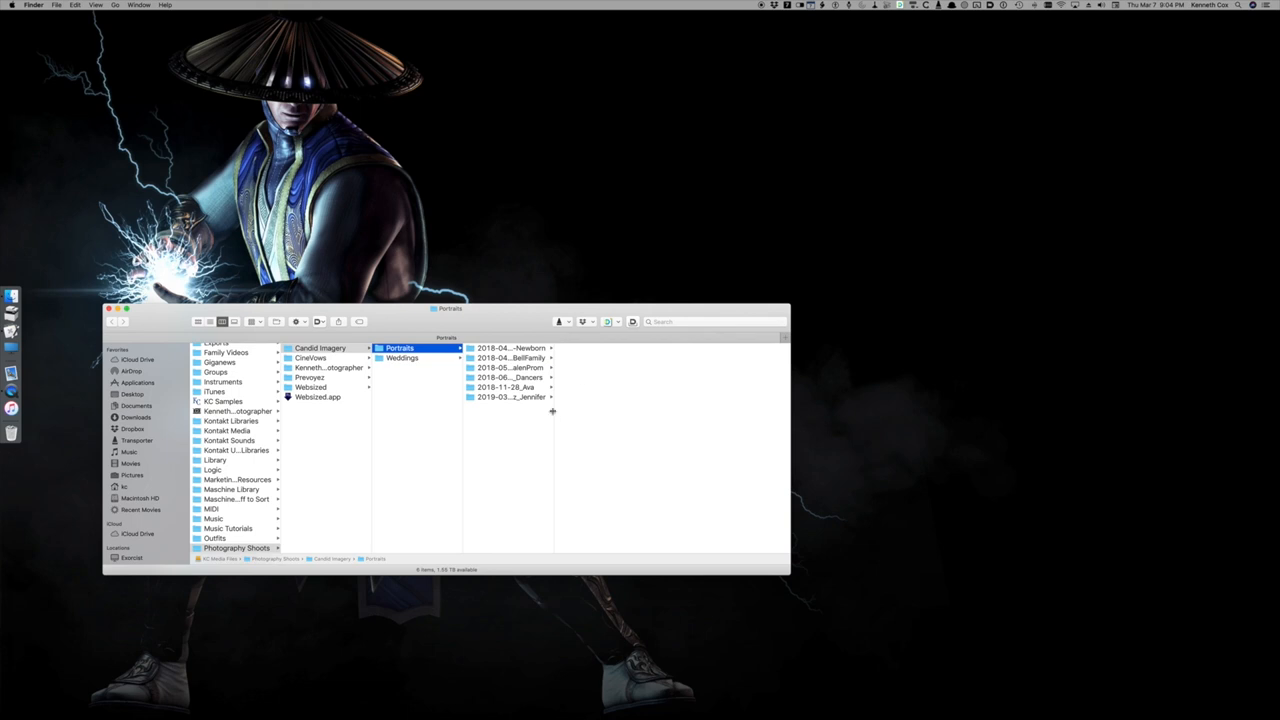
Step: Browse the new 2019-03-07 folder's 7-Album, 8-Media and 9-Documentation subfolders
{"action": "left_click", "coordinate": [510, 397]}
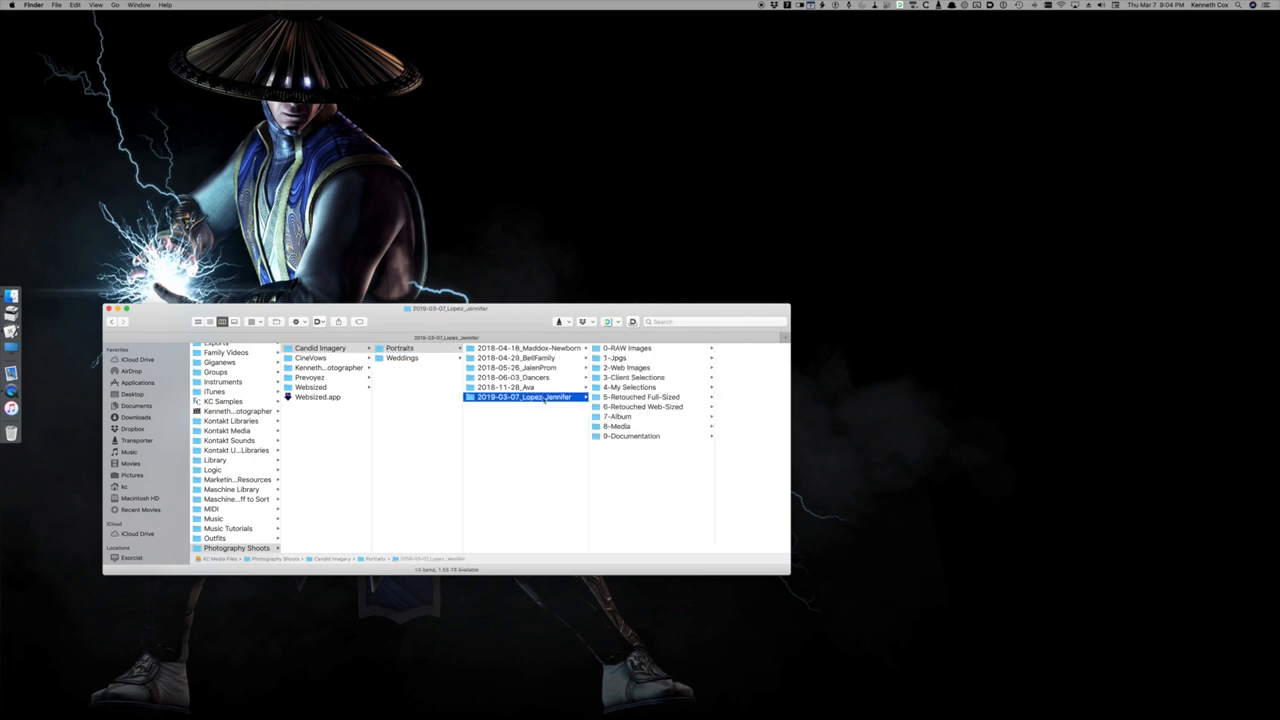
{"action": "mouse_move", "coordinate": [635, 362]}
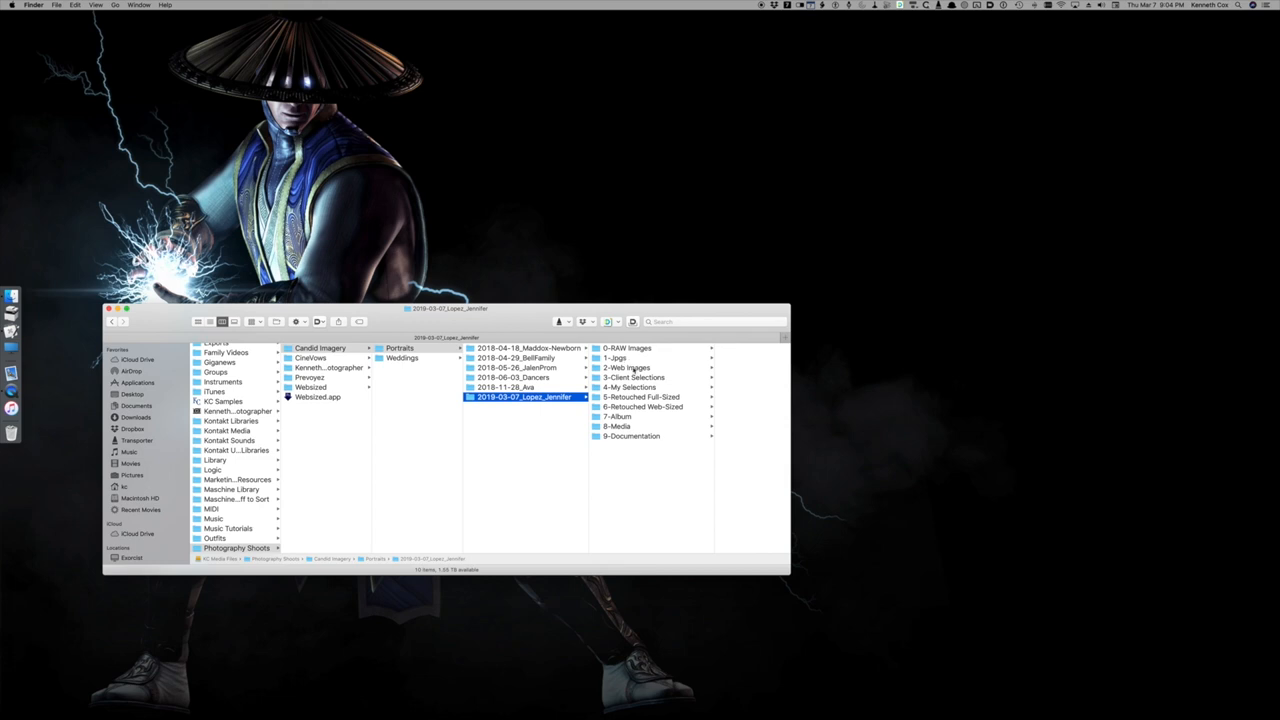
{"action": "mouse_move", "coordinate": [658, 390]}
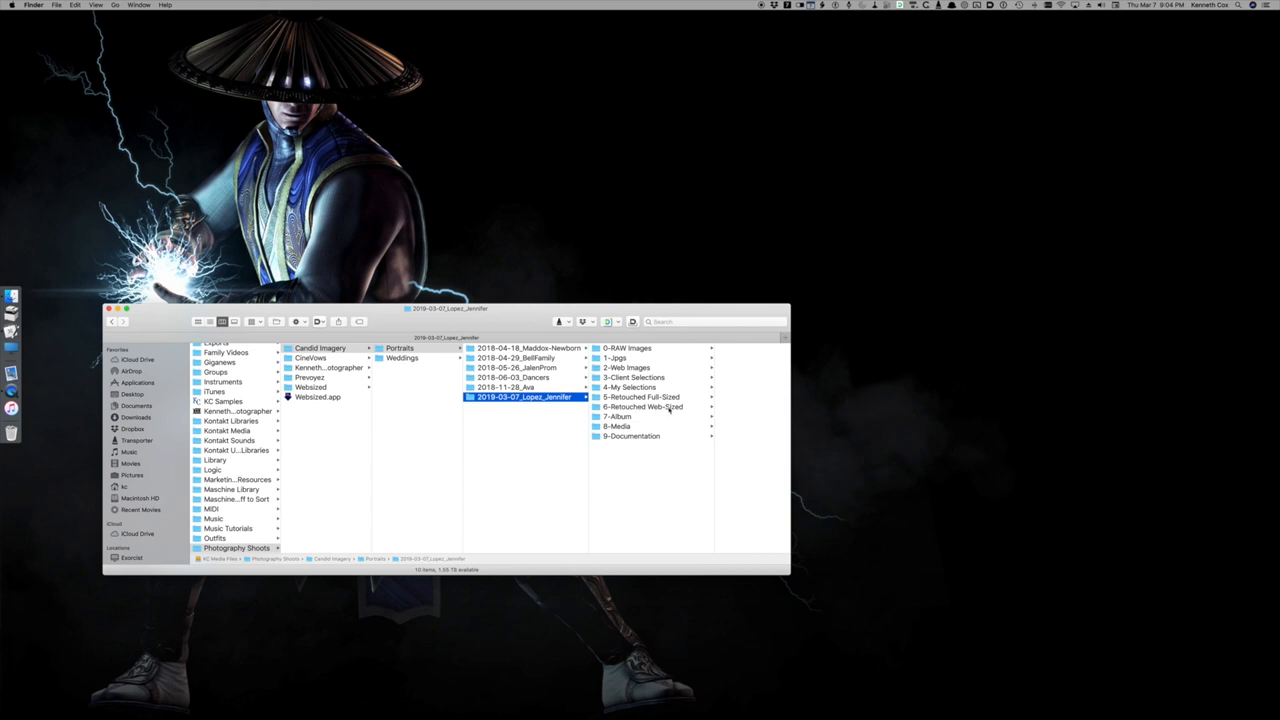
{"action": "left_click", "coordinate": [645, 416]}
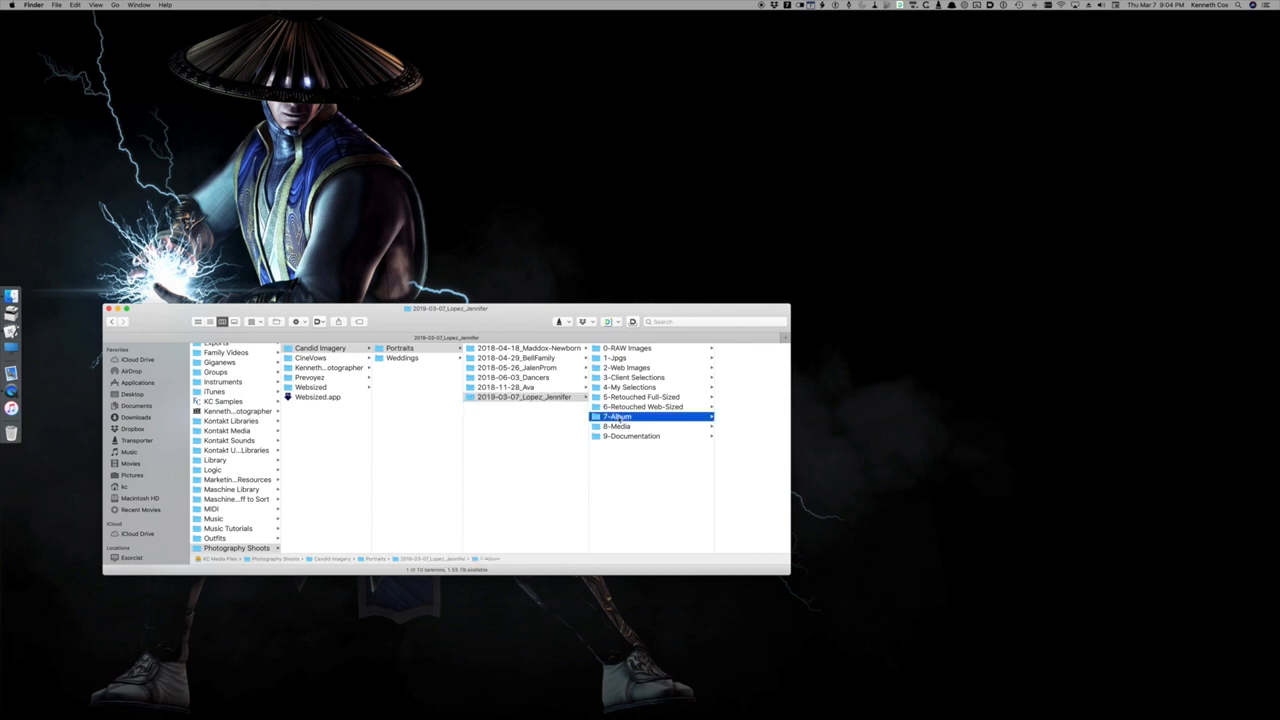
{"action": "left_click", "coordinate": [618, 416]}
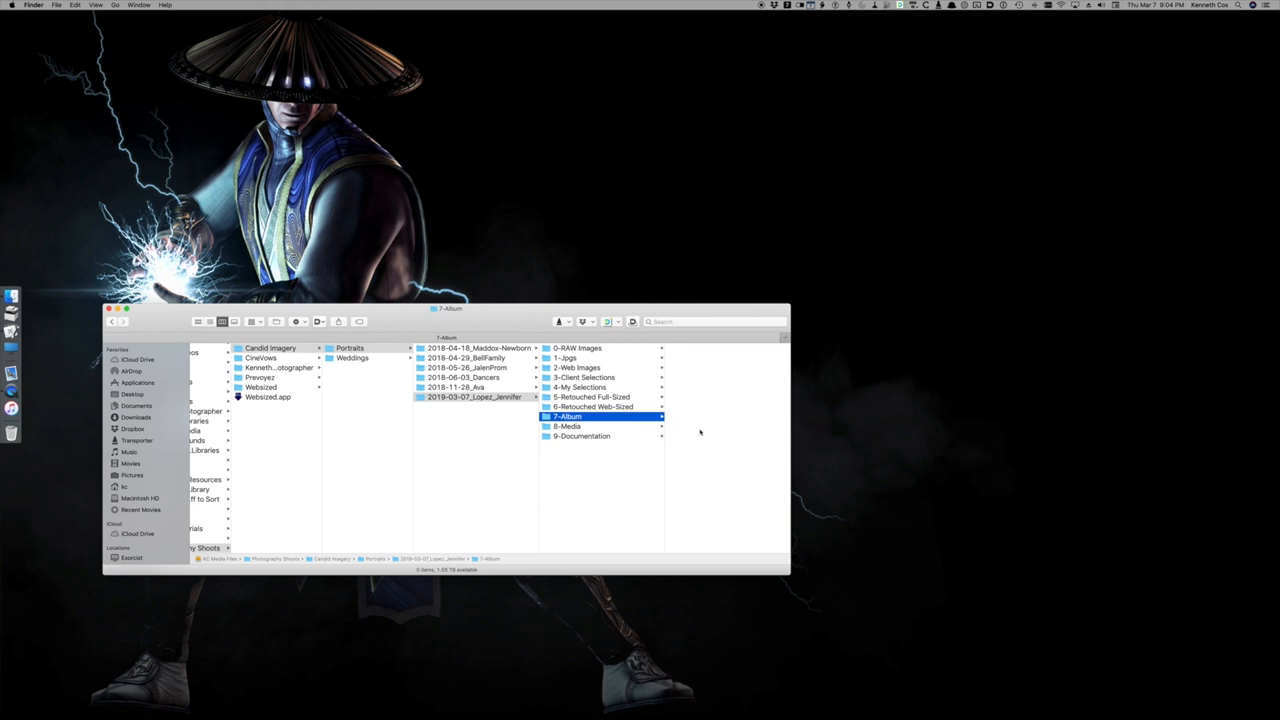
{"action": "left_click", "coordinate": [567, 426]}
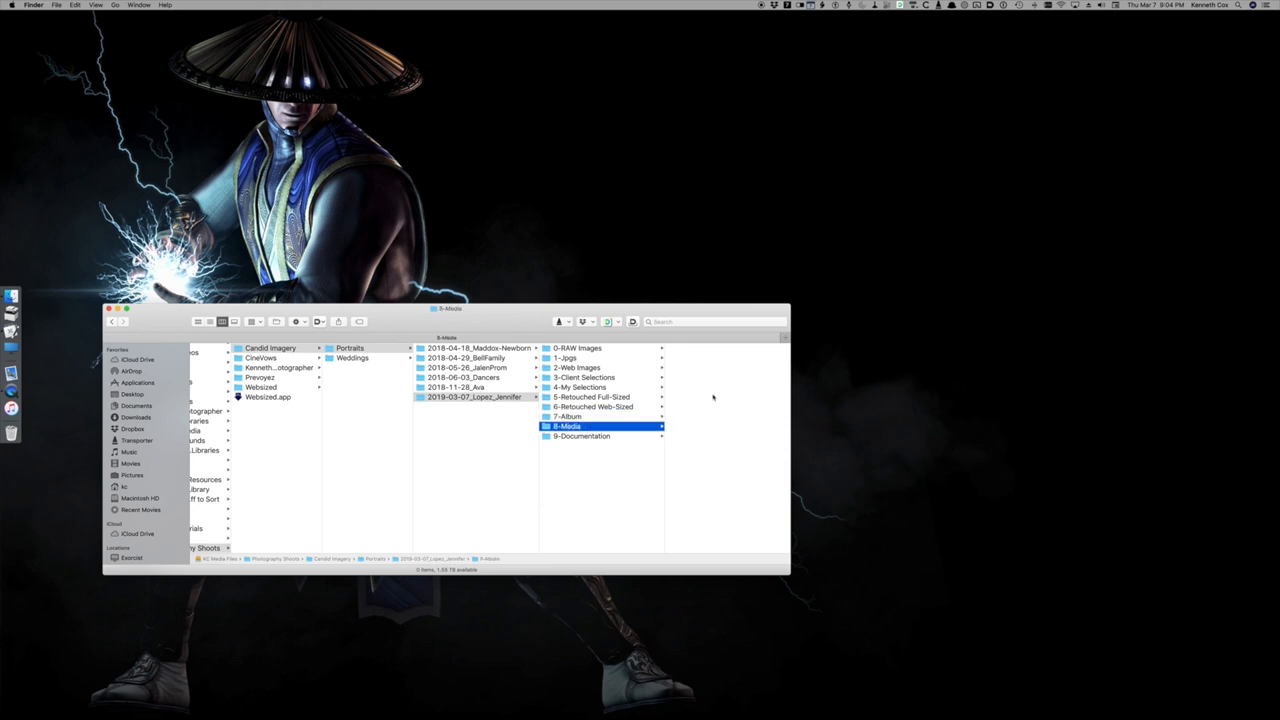
{"action": "mouse_move", "coordinate": [717, 428]}
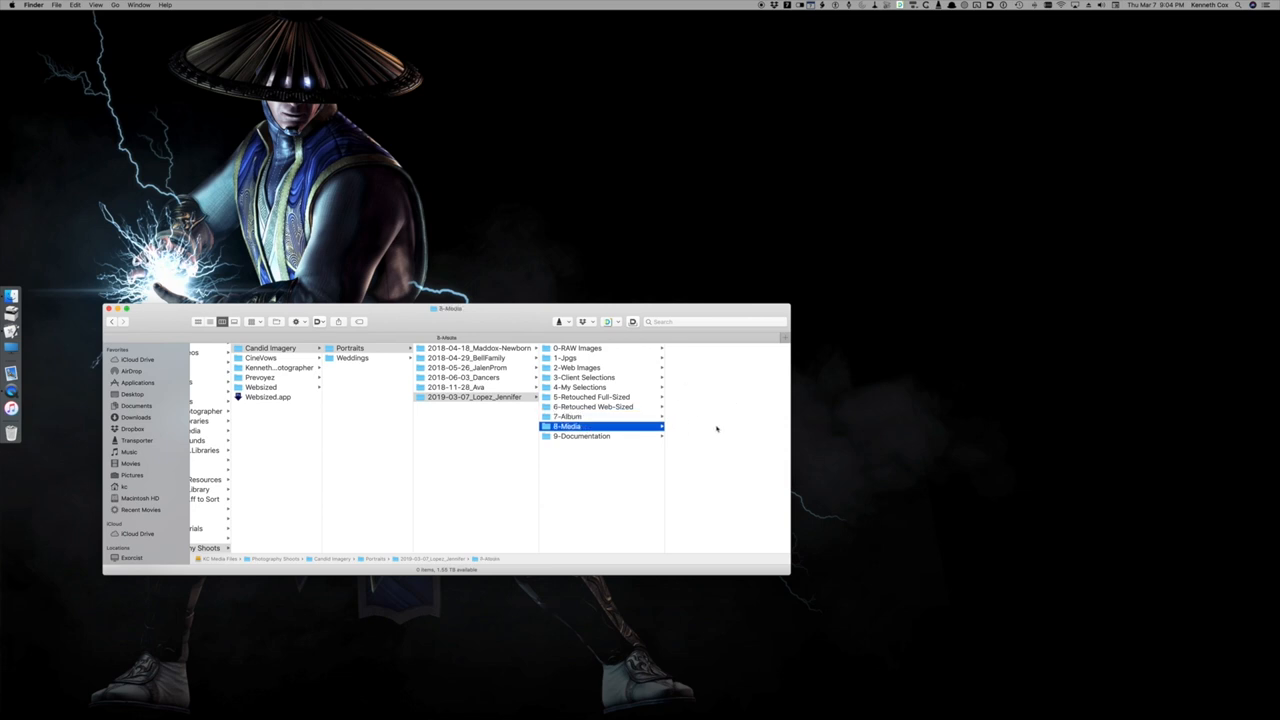
{"action": "mouse_move", "coordinate": [638, 458]}
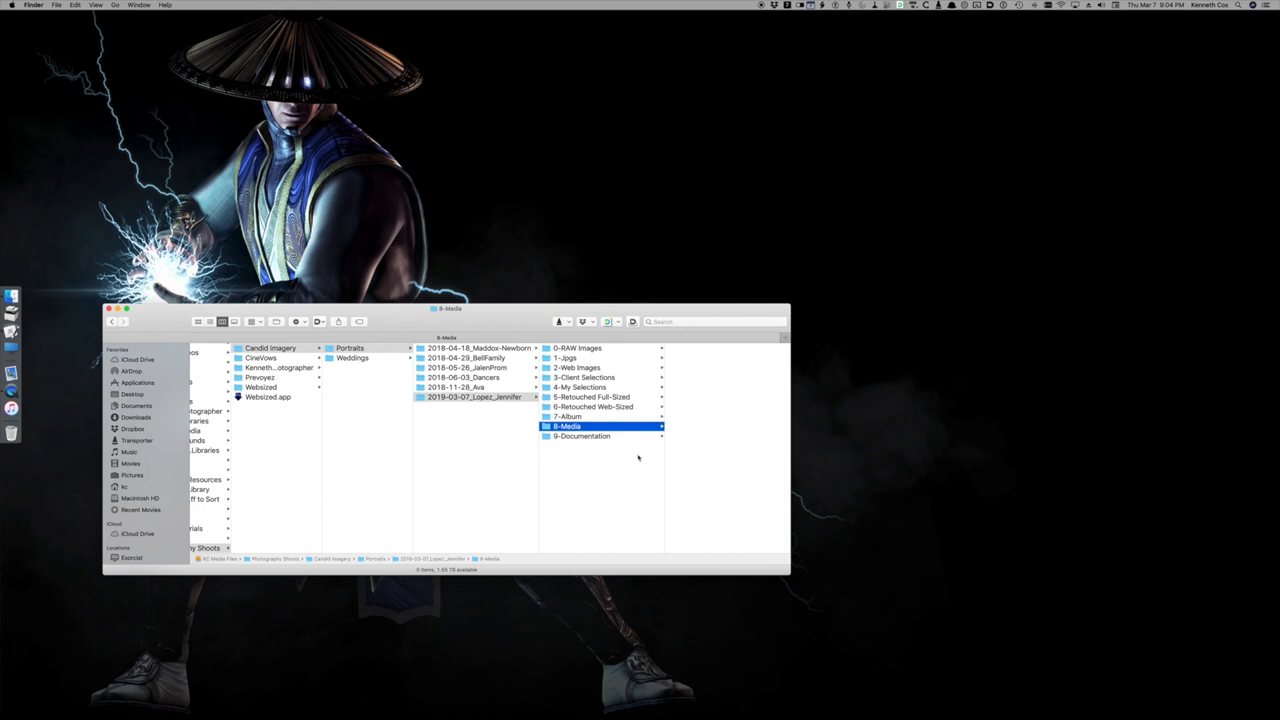
{"action": "left_click", "coordinate": [581, 435]}
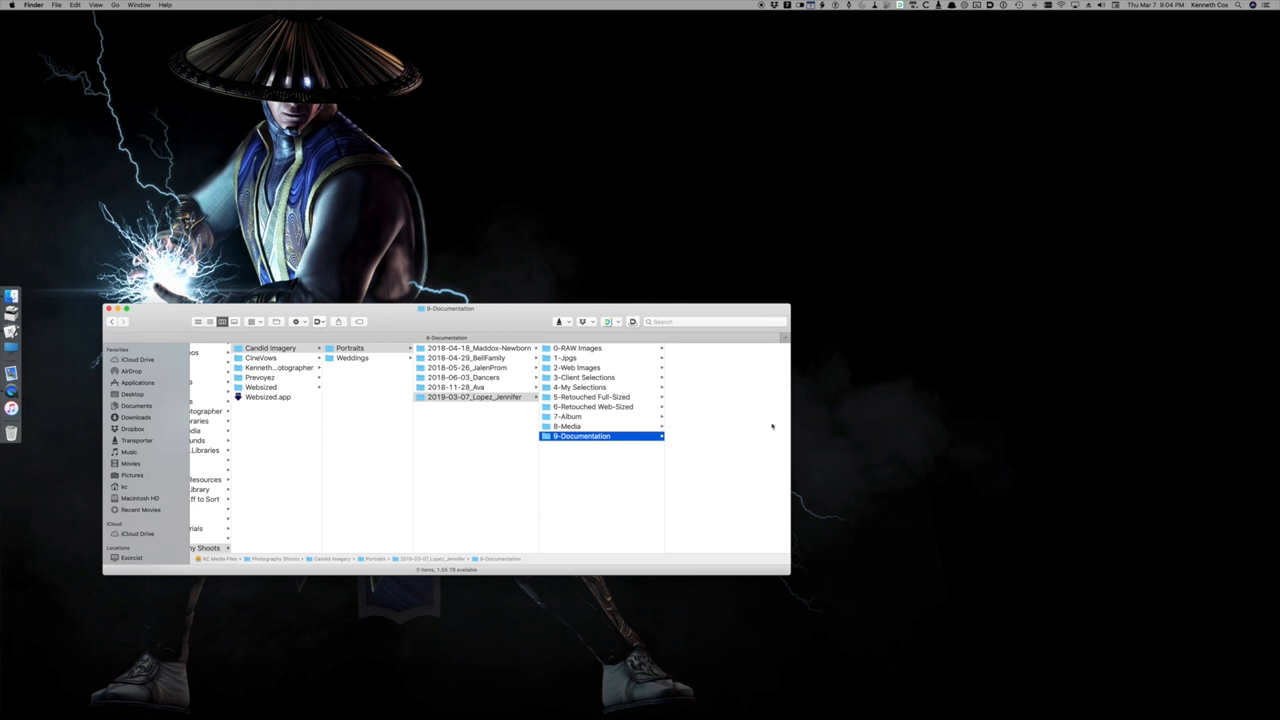
{"action": "mouse_move", "coordinate": [742, 432]}
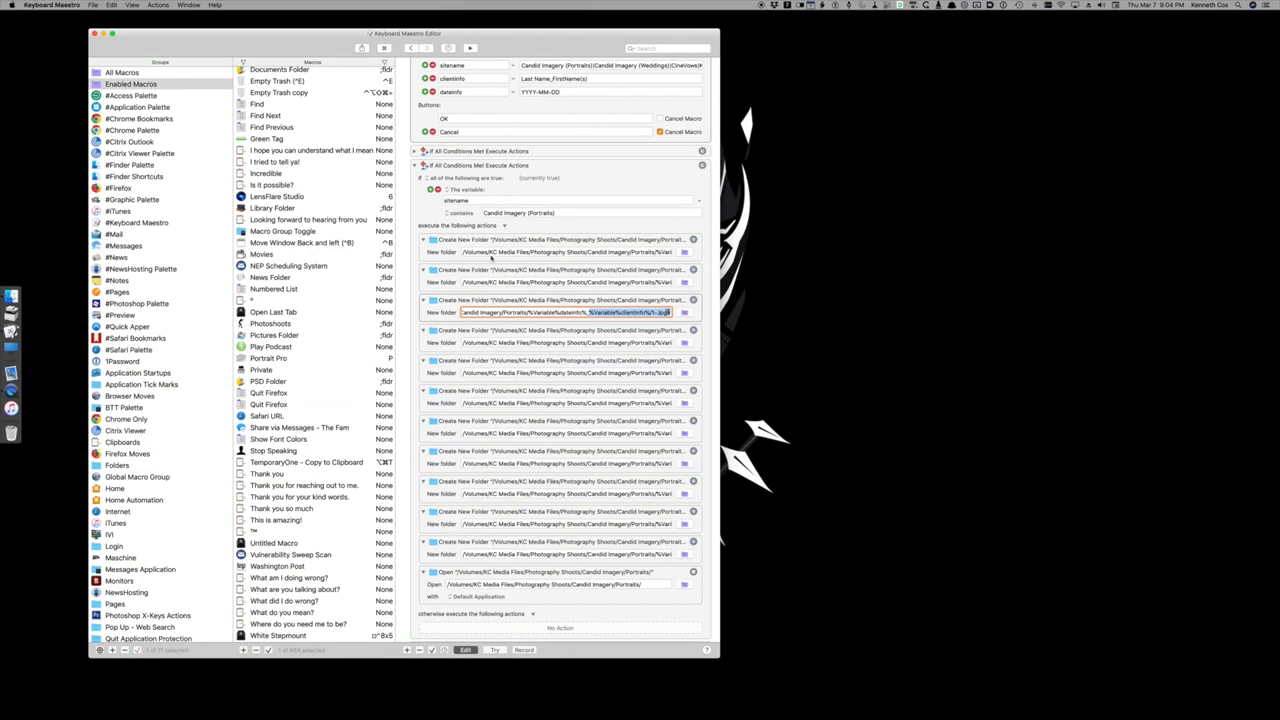
Step: Scroll the editor to view the macro's Create New Folder actions
{"action": "scroll", "scroll_direction": "up", "scroll_amount": 3}
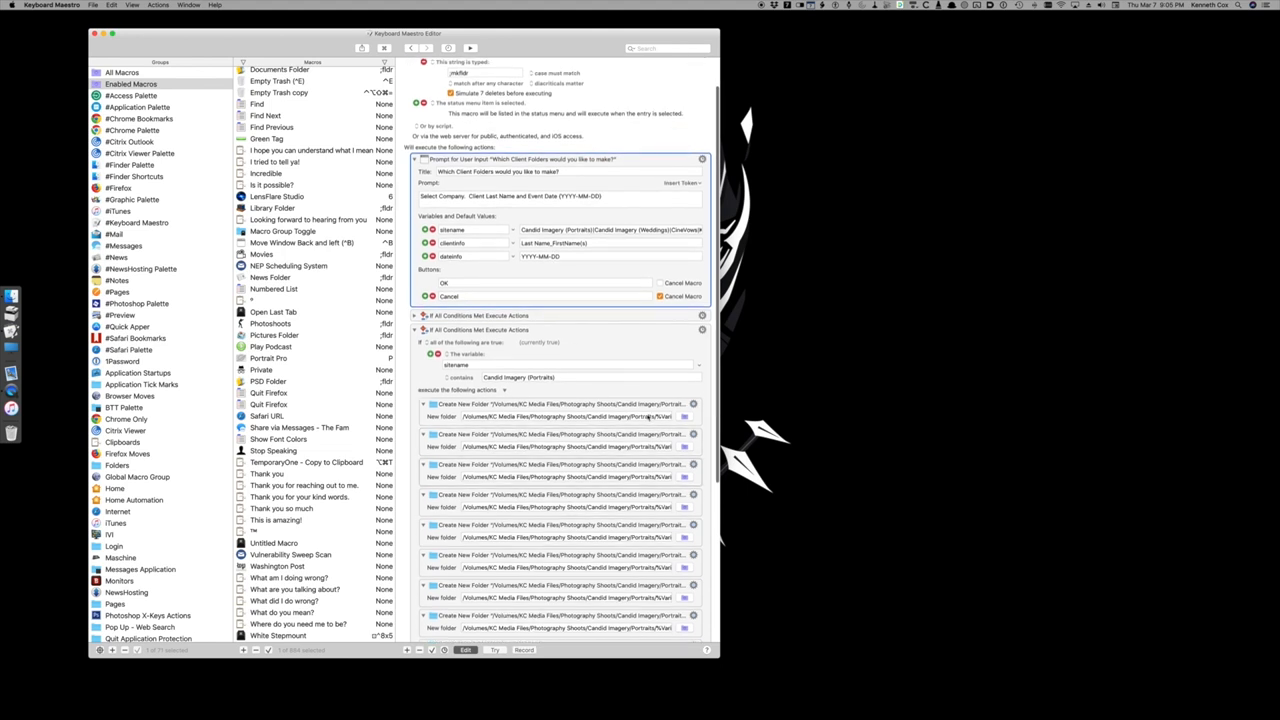
{"action": "left_click", "coordinate": [575, 417]}
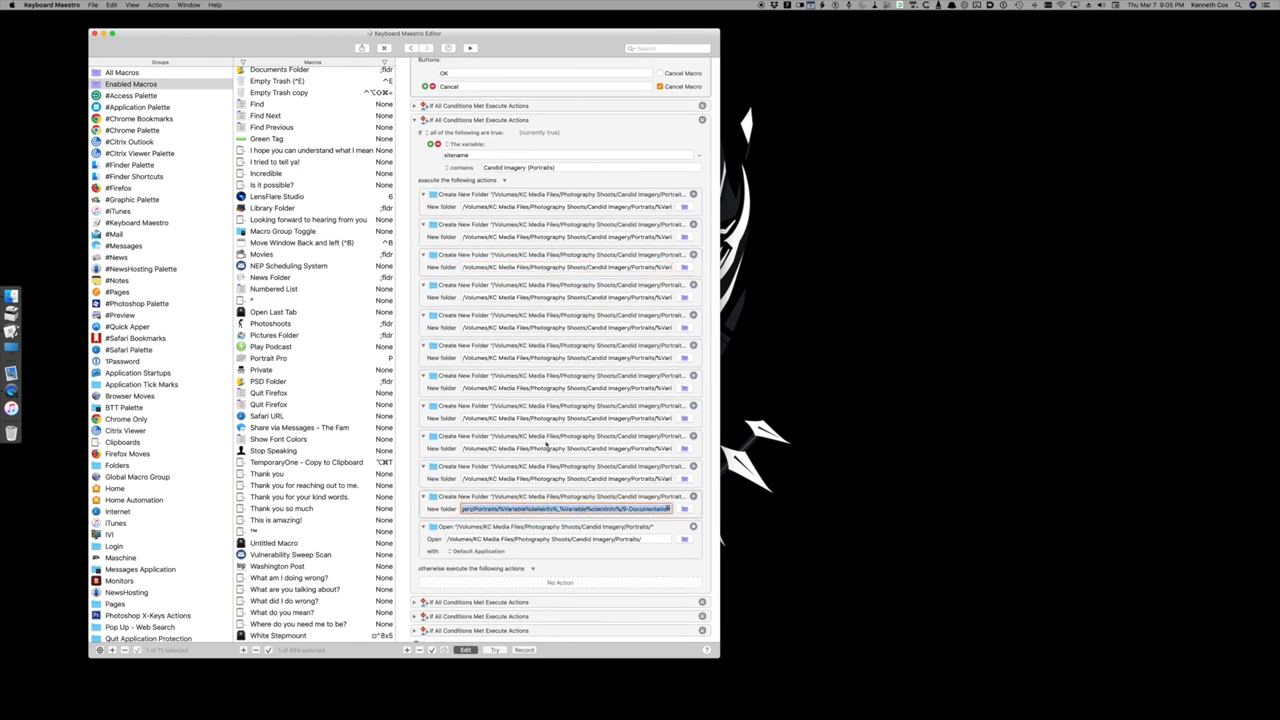
{"action": "mouse_move", "coordinate": [512, 529]}
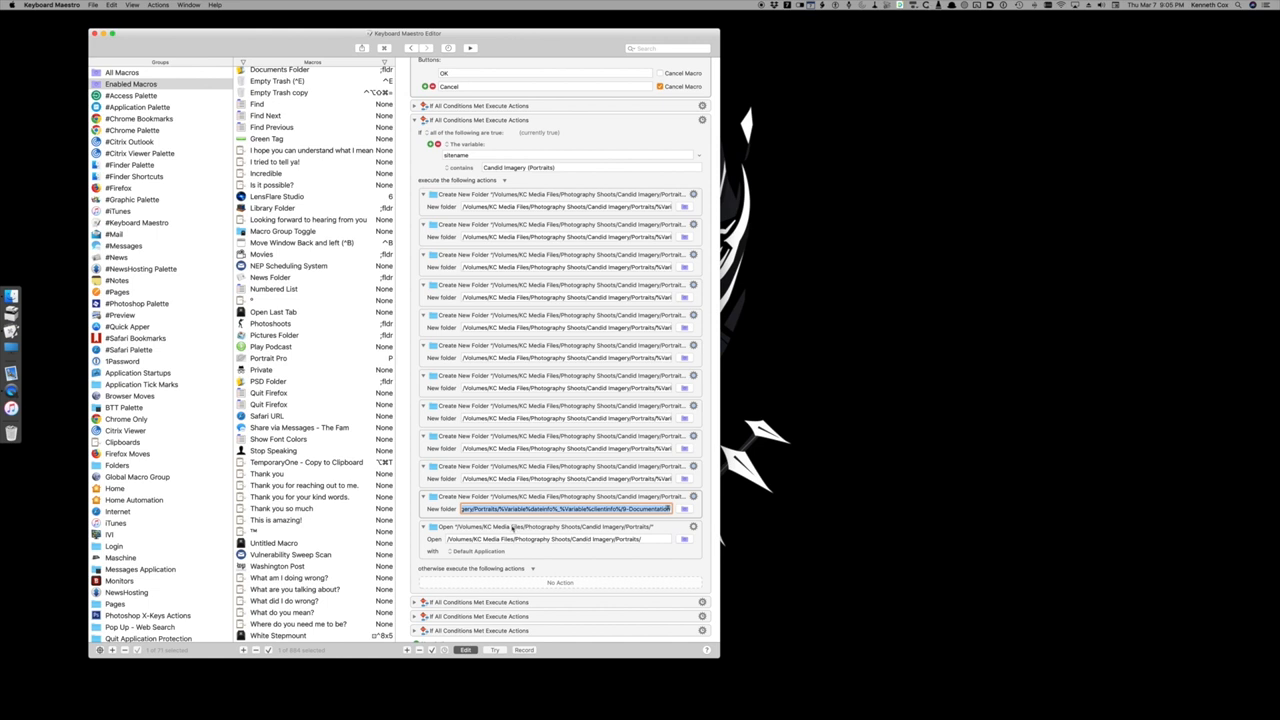